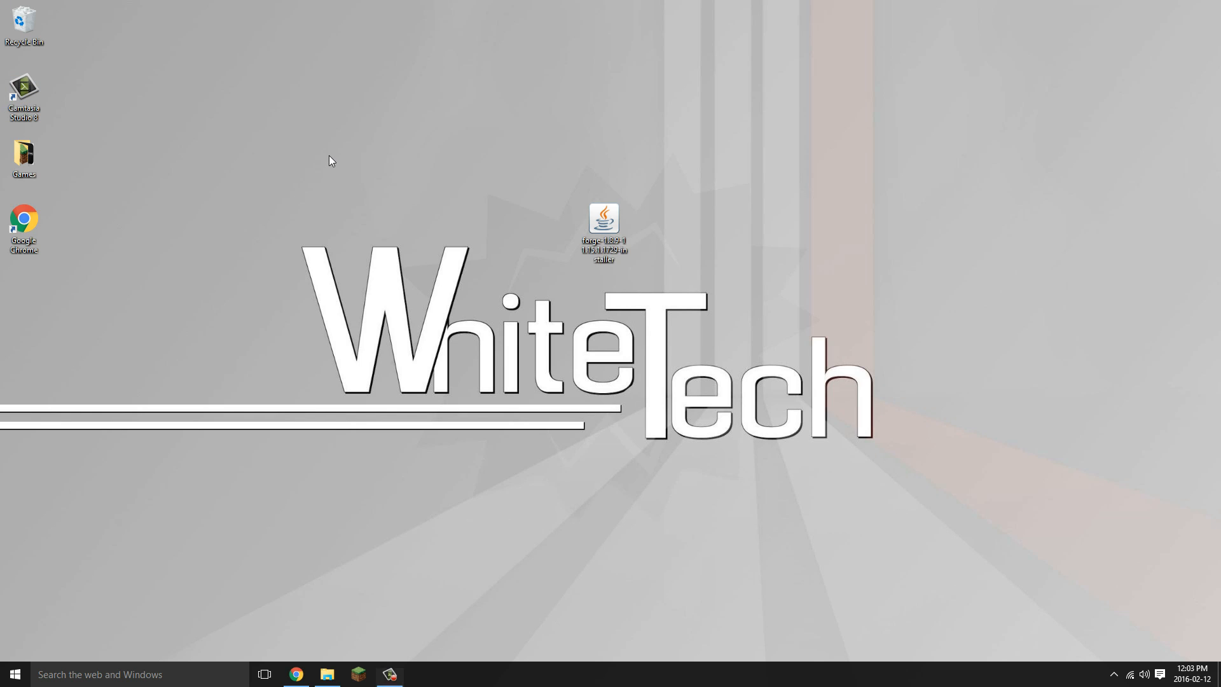
# After a failed attempt to open the Forge installer, save Jarfix from MediaFire to the Desktop.
pyautogui.click(602, 226)
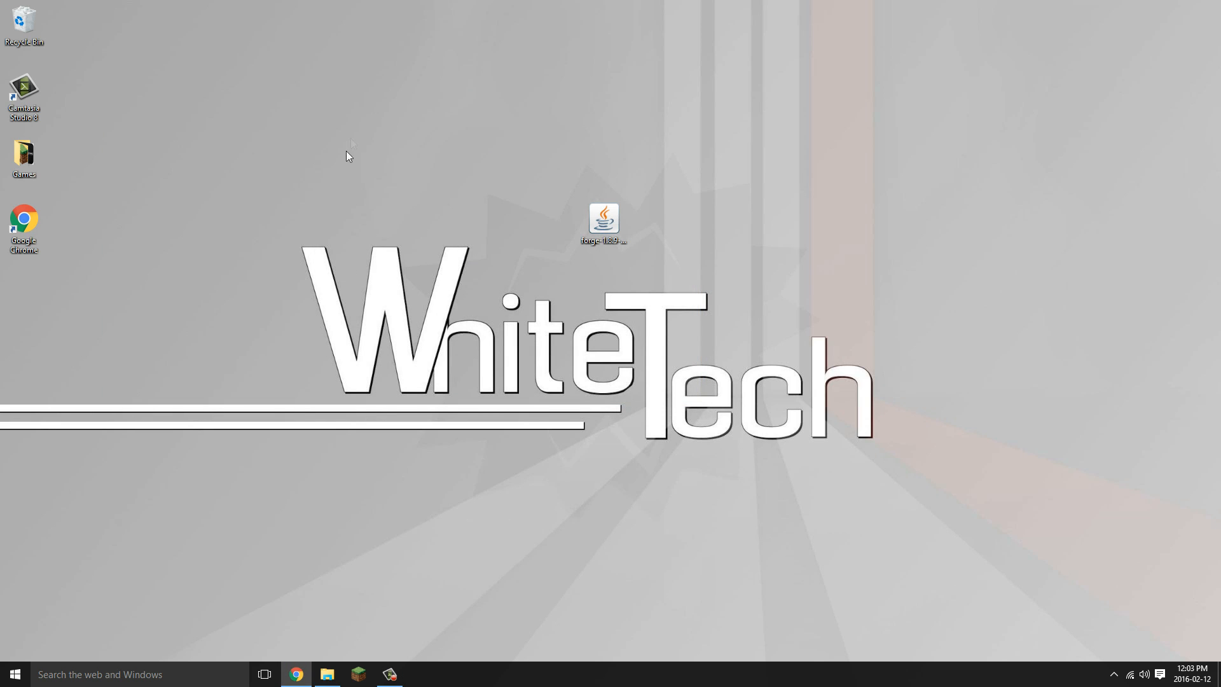
pyautogui.doubleClick(602, 220)
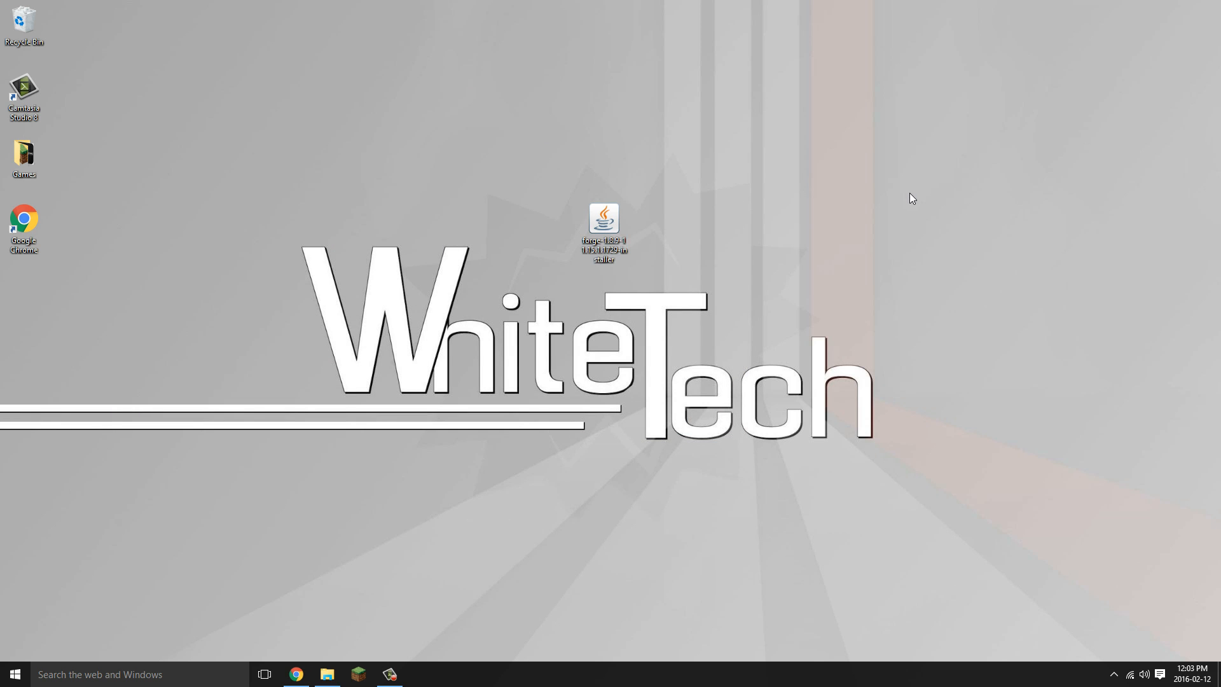
pyautogui.moveTo(282, 559)
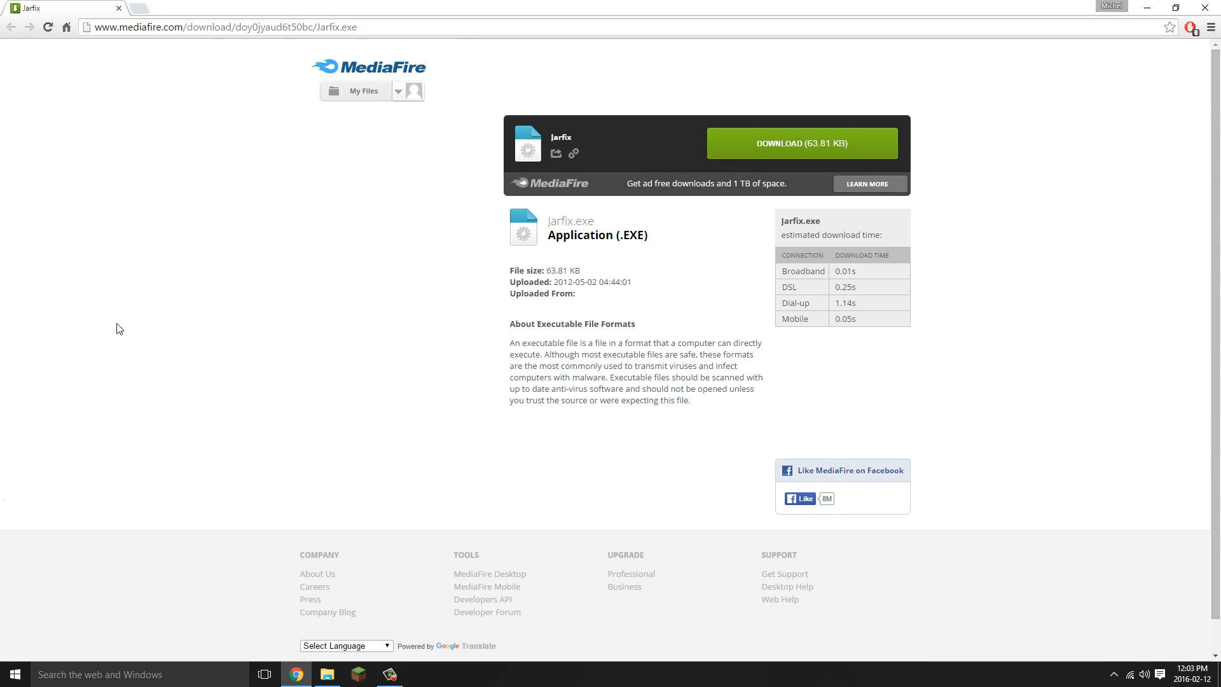
pyautogui.click(801, 143)
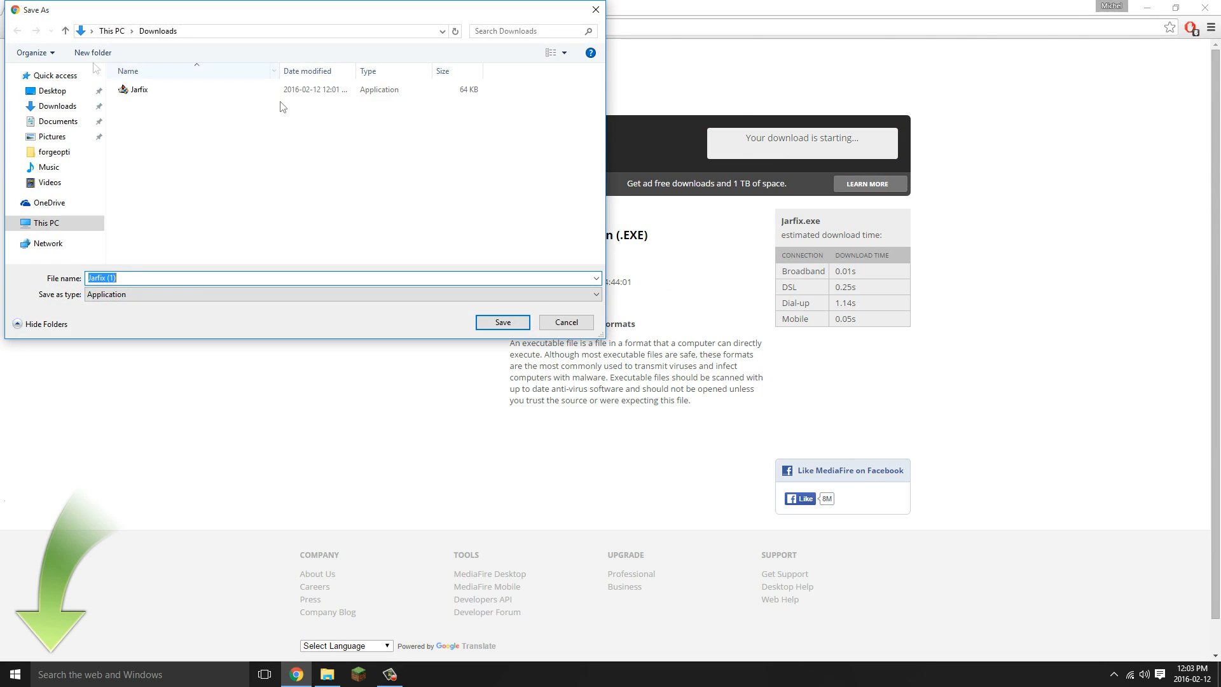
pyautogui.click(52, 91)
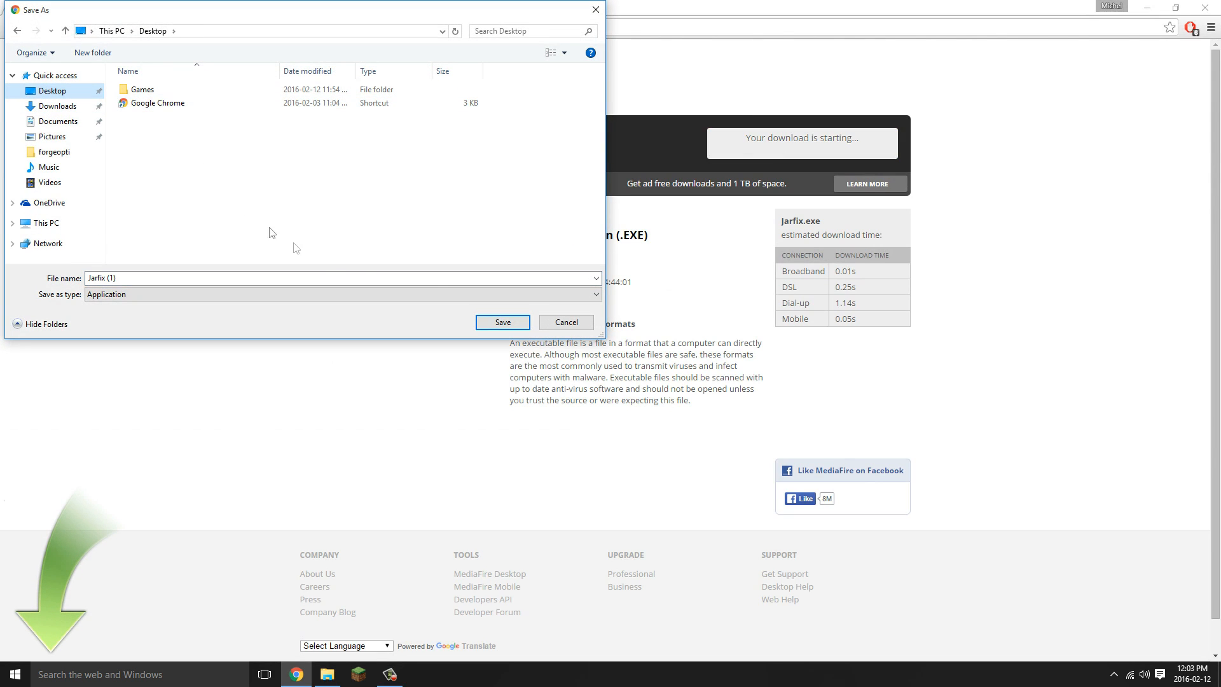
pyautogui.click(501, 322)
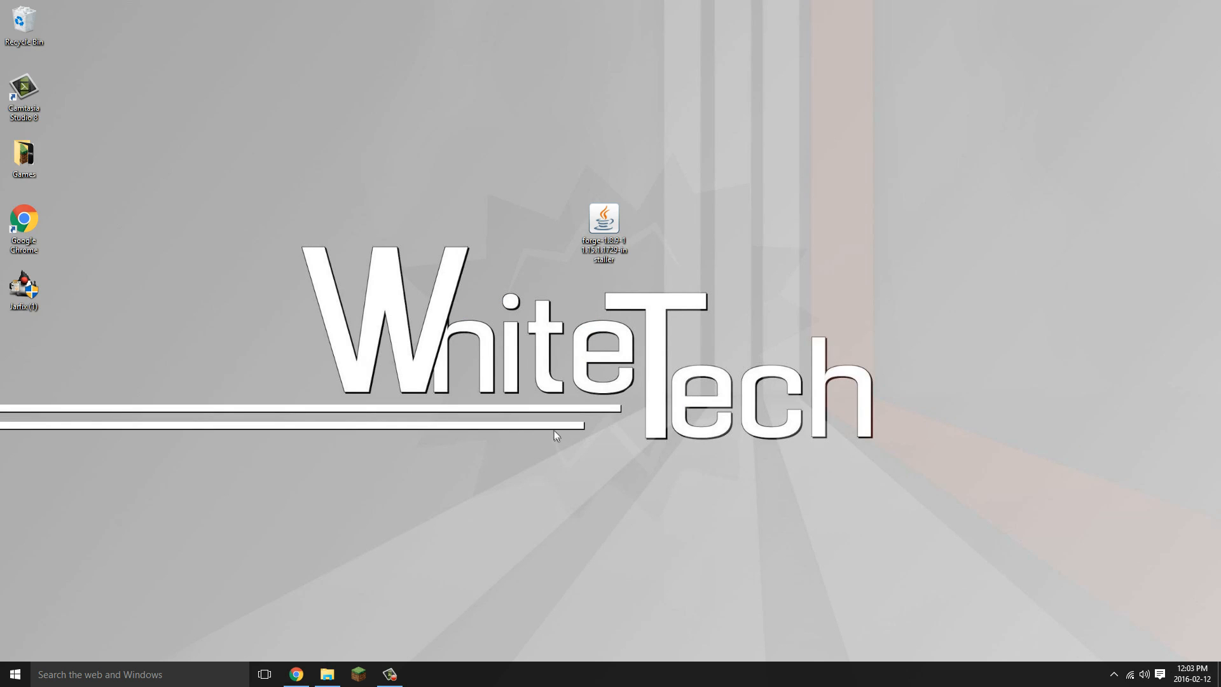
# Run Jarfix (1) from the desktop, dismiss its success message, and select the Forge installer.
pyautogui.click(24, 290)
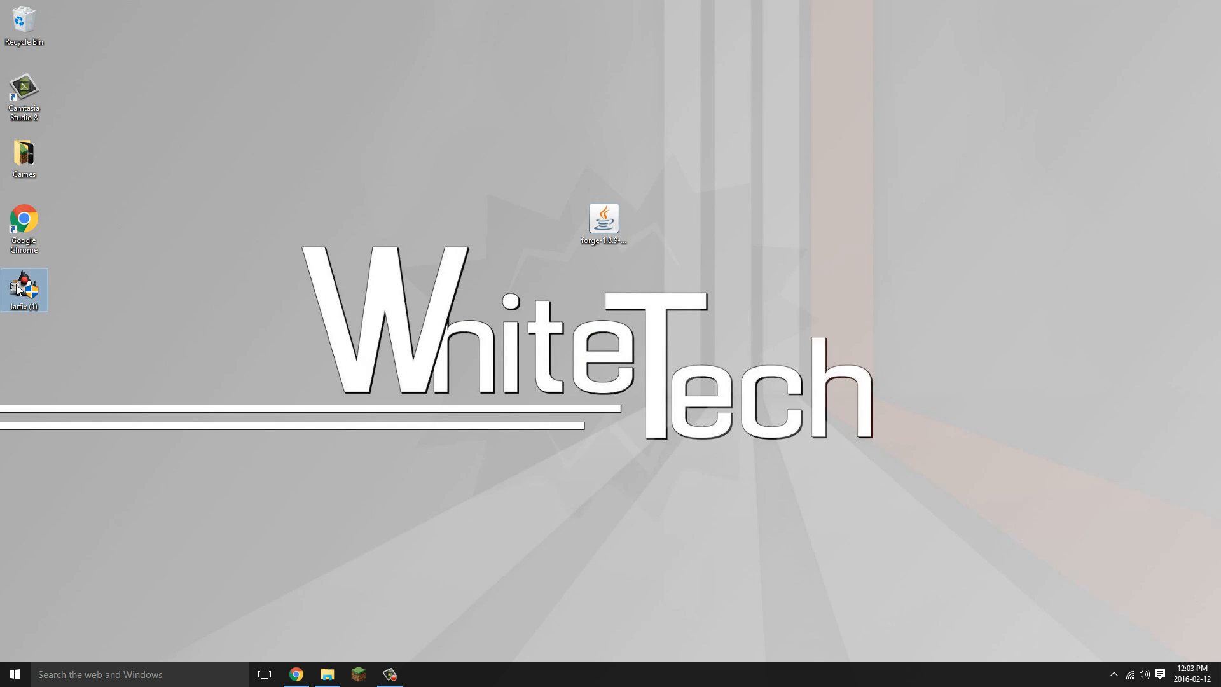
pyautogui.doubleClick(24, 288)
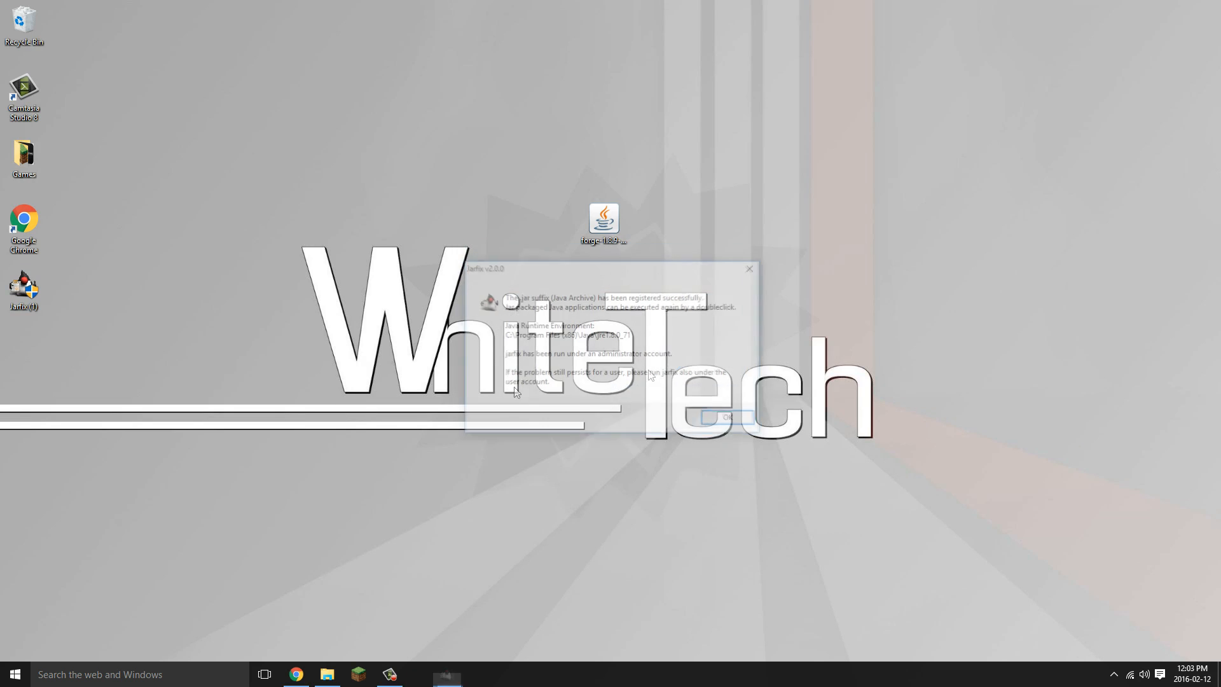
pyautogui.click(725, 418)
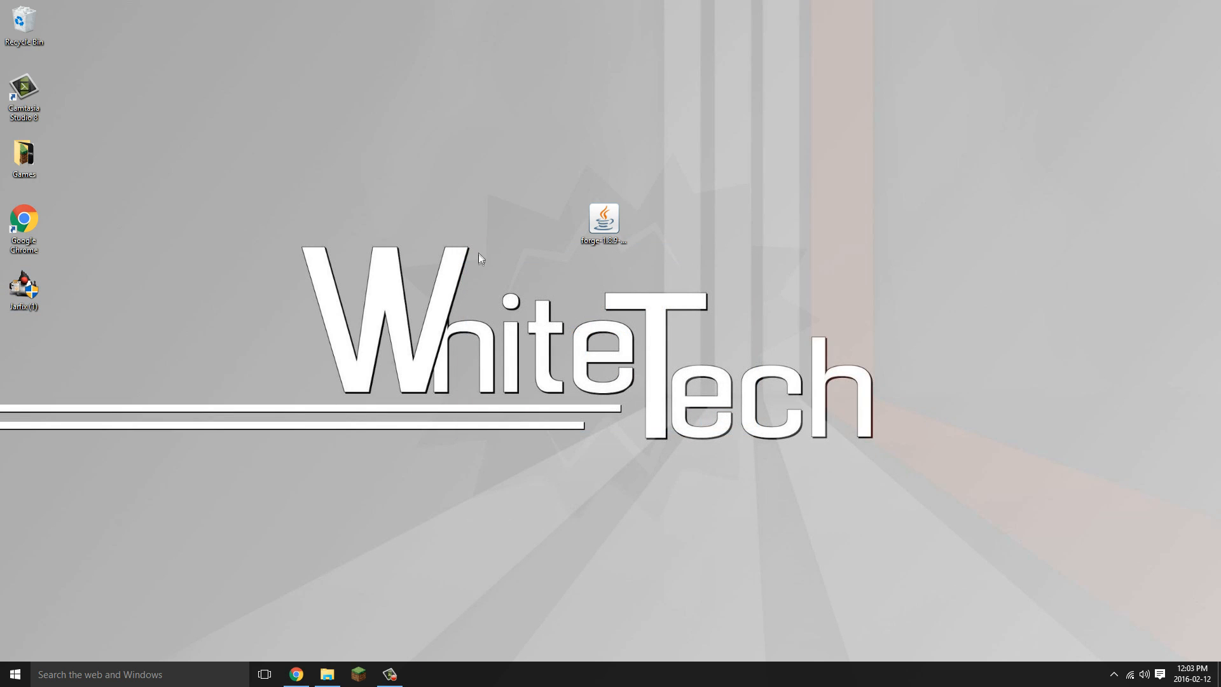
pyautogui.click(603, 218)
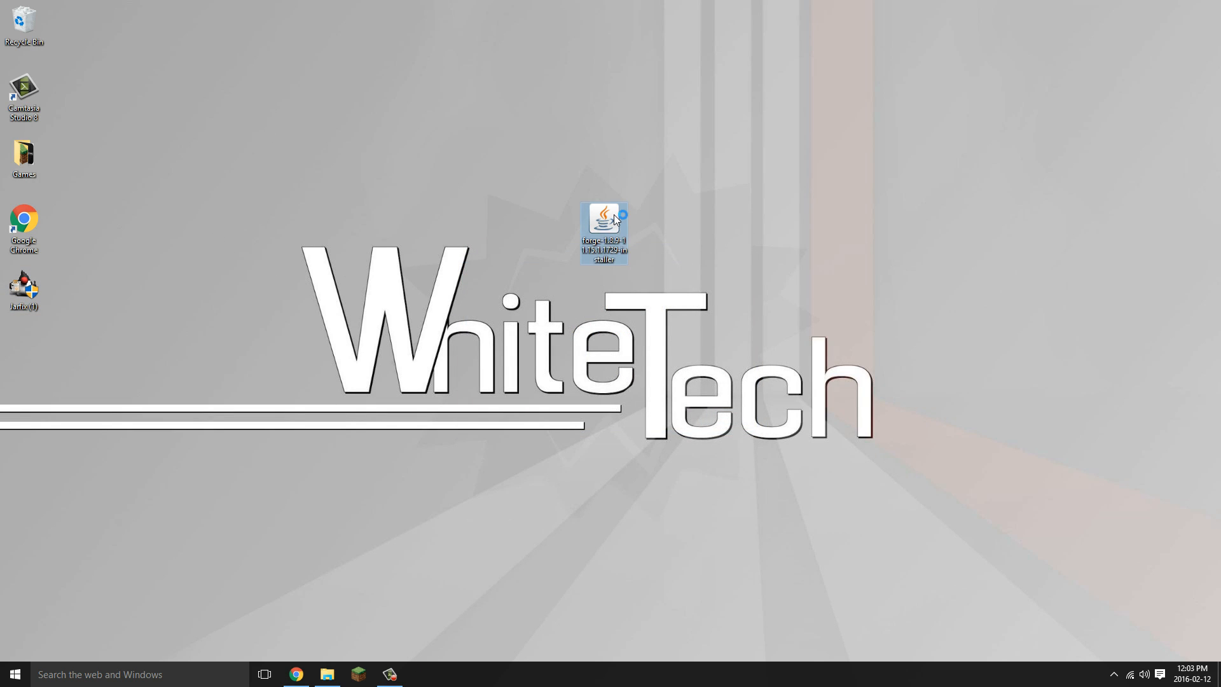
# Launch the Forge 1.8.9 installer .jar and nudge its window into place.
pyautogui.doubleClick(604, 218)
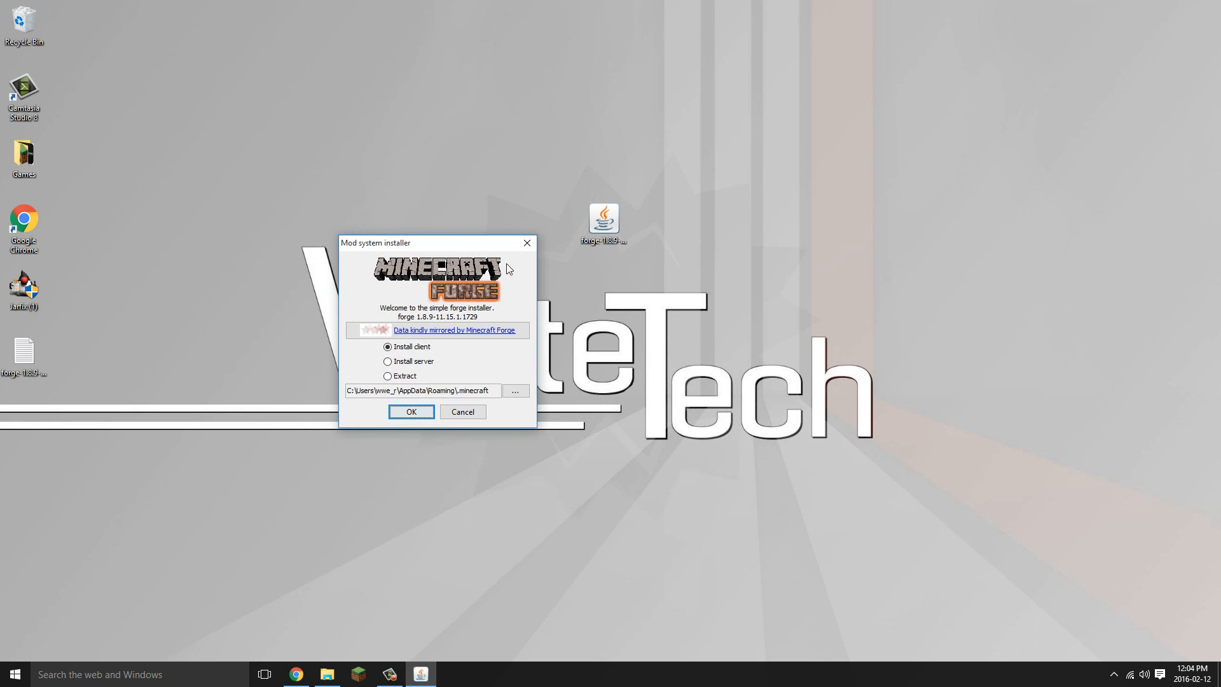
pyautogui.moveTo(436, 242); pyautogui.dragTo(459, 253)
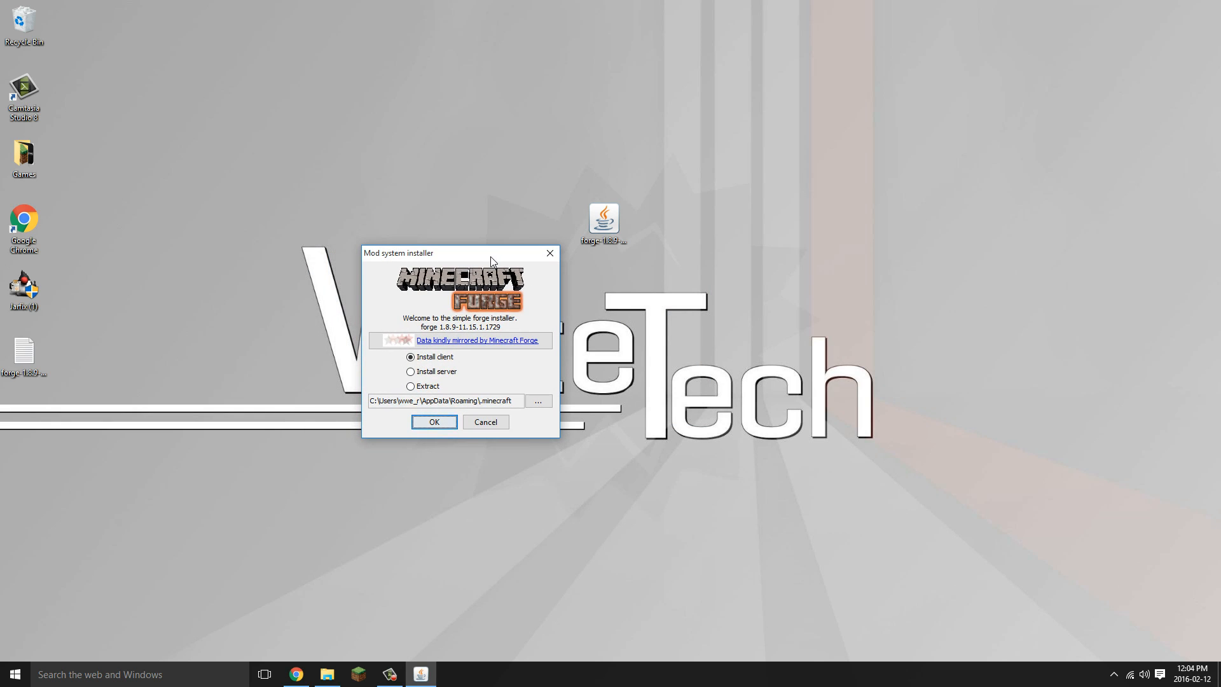